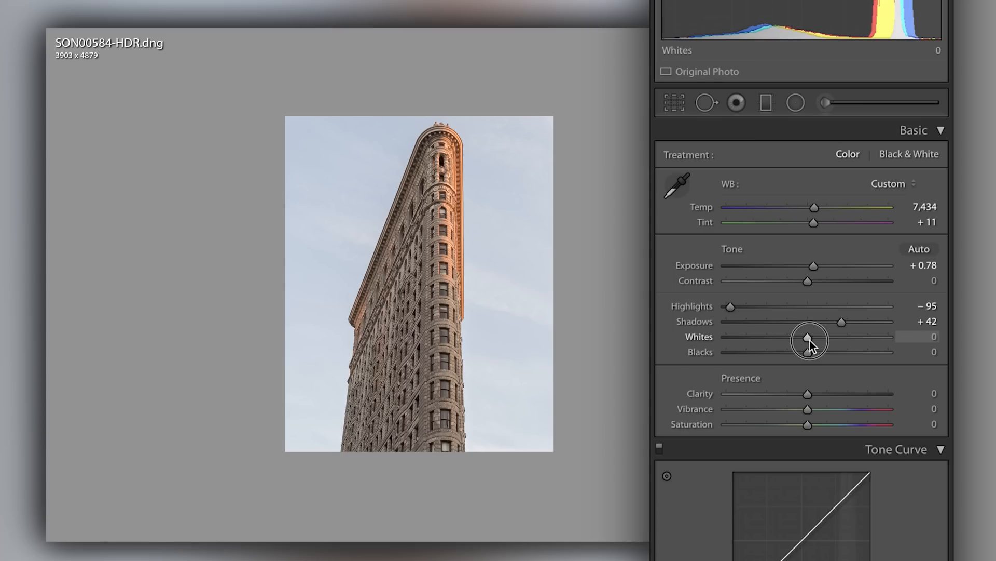
- Set Whites to +70 and Blacks to -100 on the Flatiron Building photo
left_click_drag(810, 339, 846, 337)
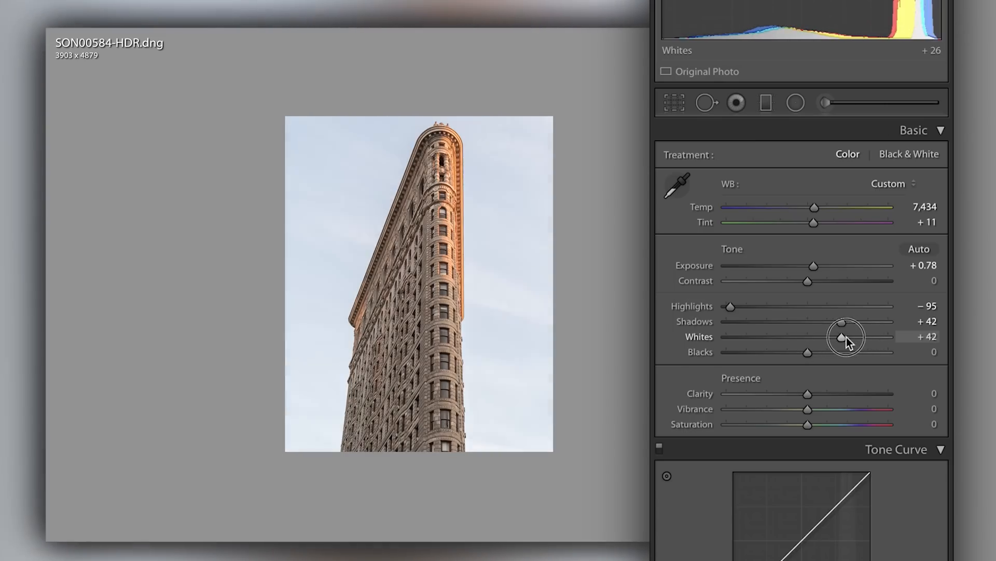
left_click_drag(841, 336, 852, 336)
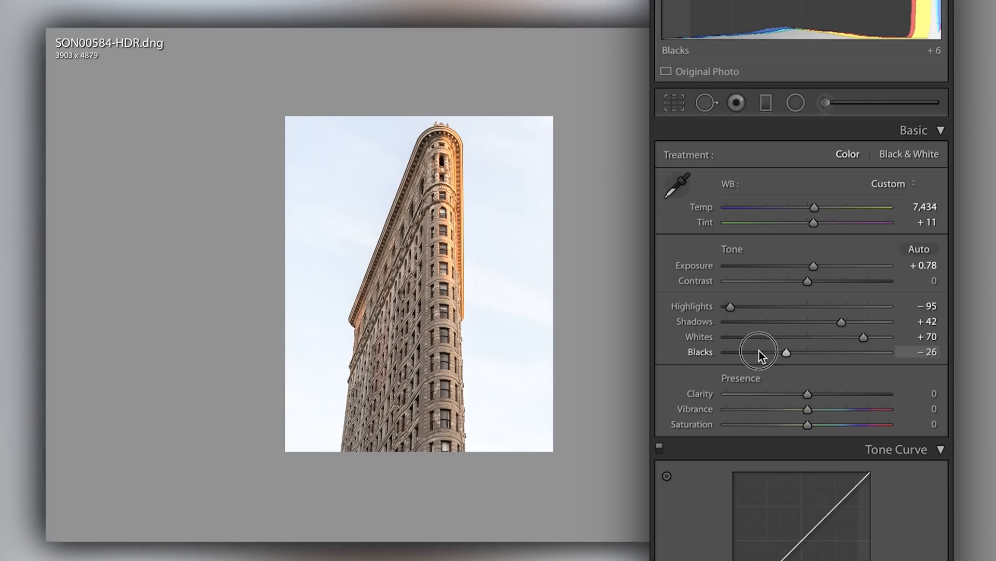
left_click_drag(784, 352, 726, 351)
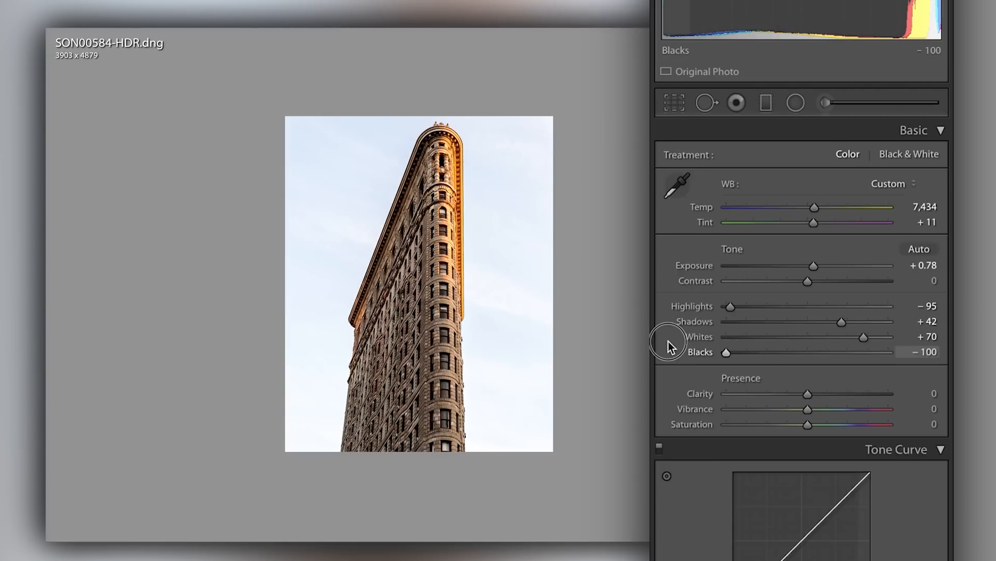